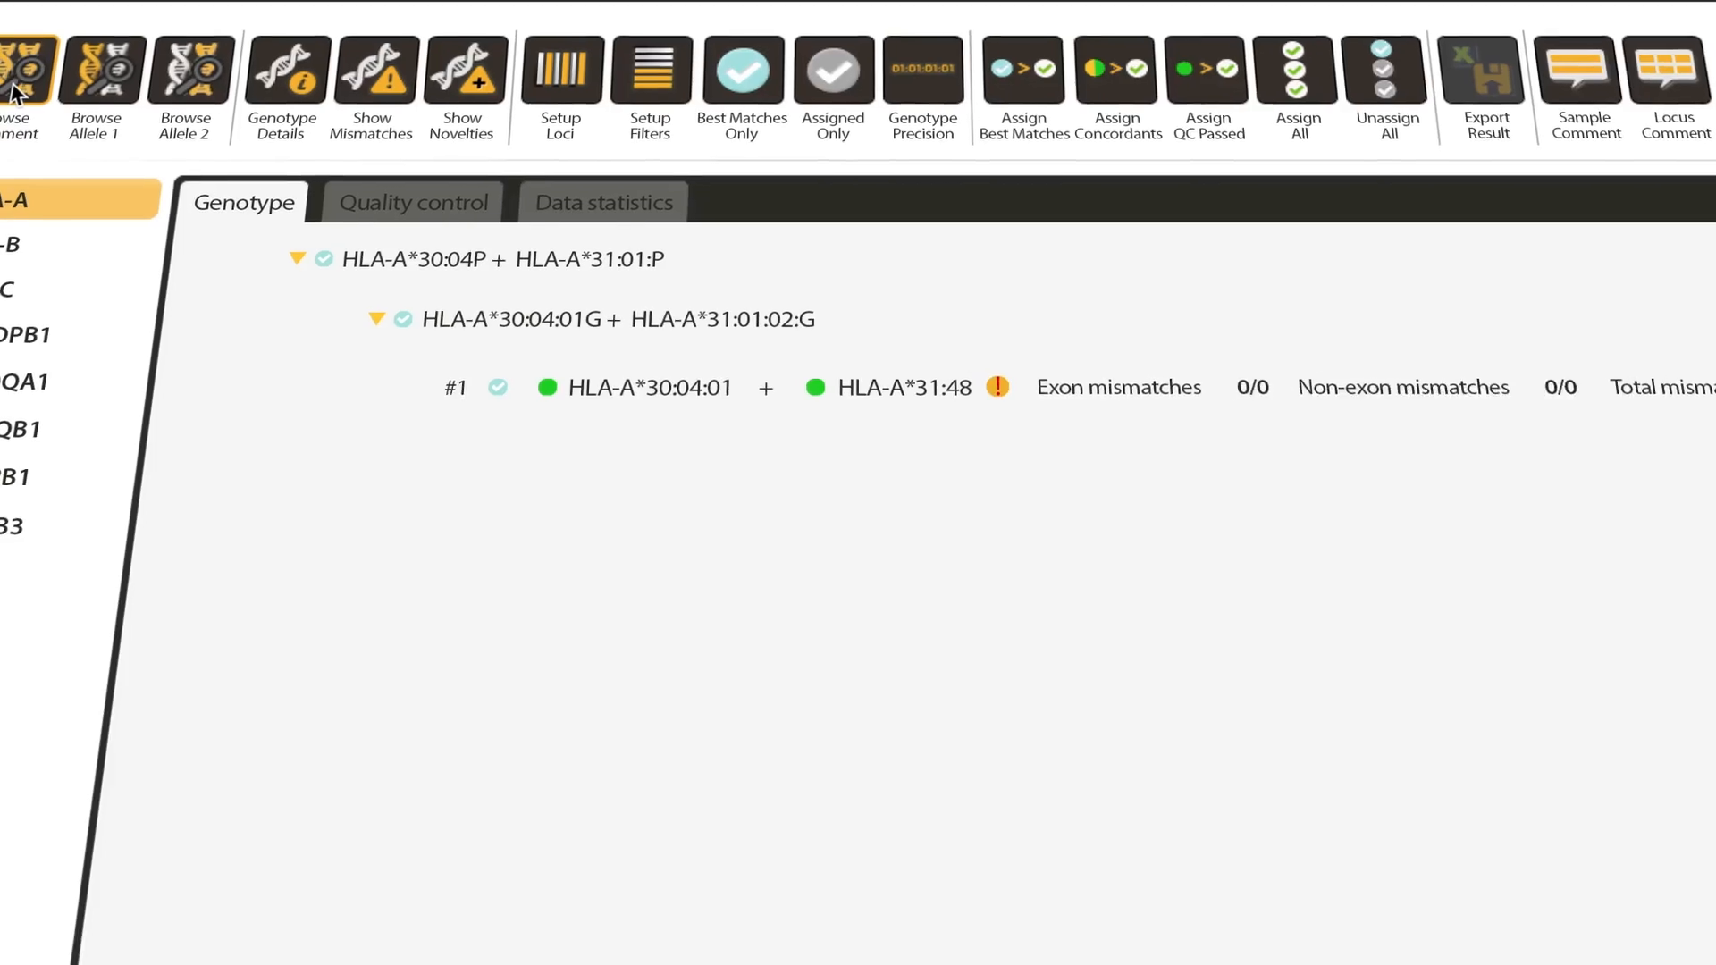
Step: Switch to the Data statistics tab to see the HLA-A read-usage summary table
left_click(413, 203)
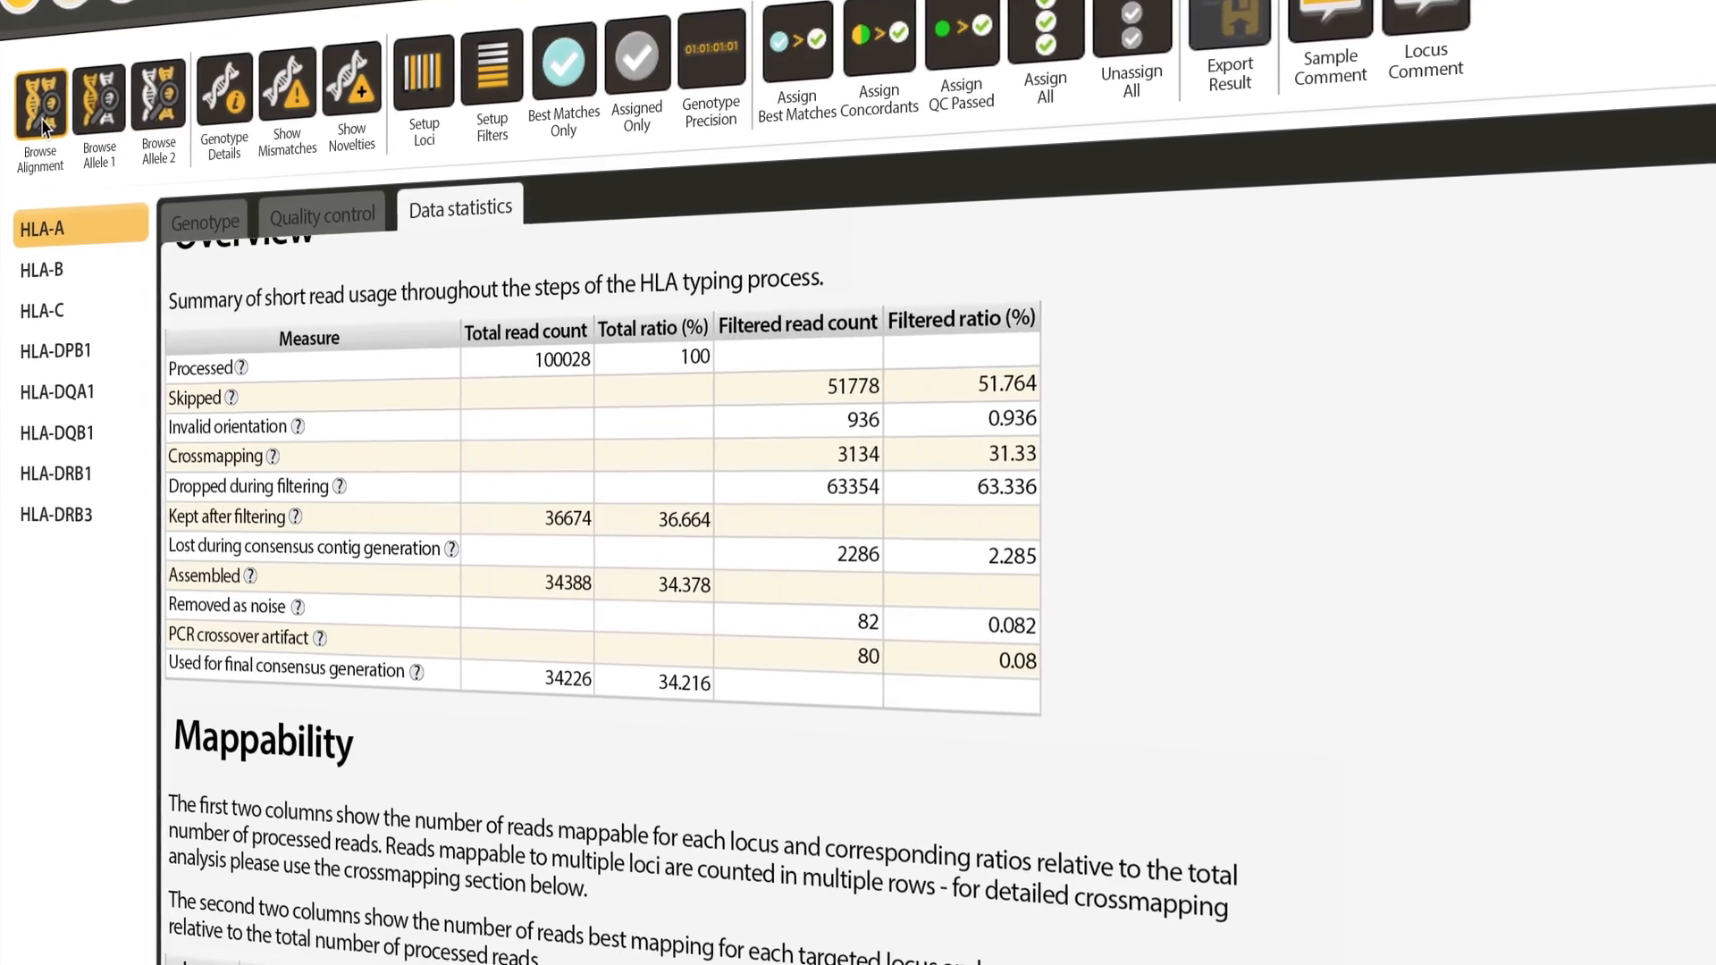
Step: Scroll past the overview table to the Mappability table of mapped and best-mapping reads per locus
scroll("down", 3)
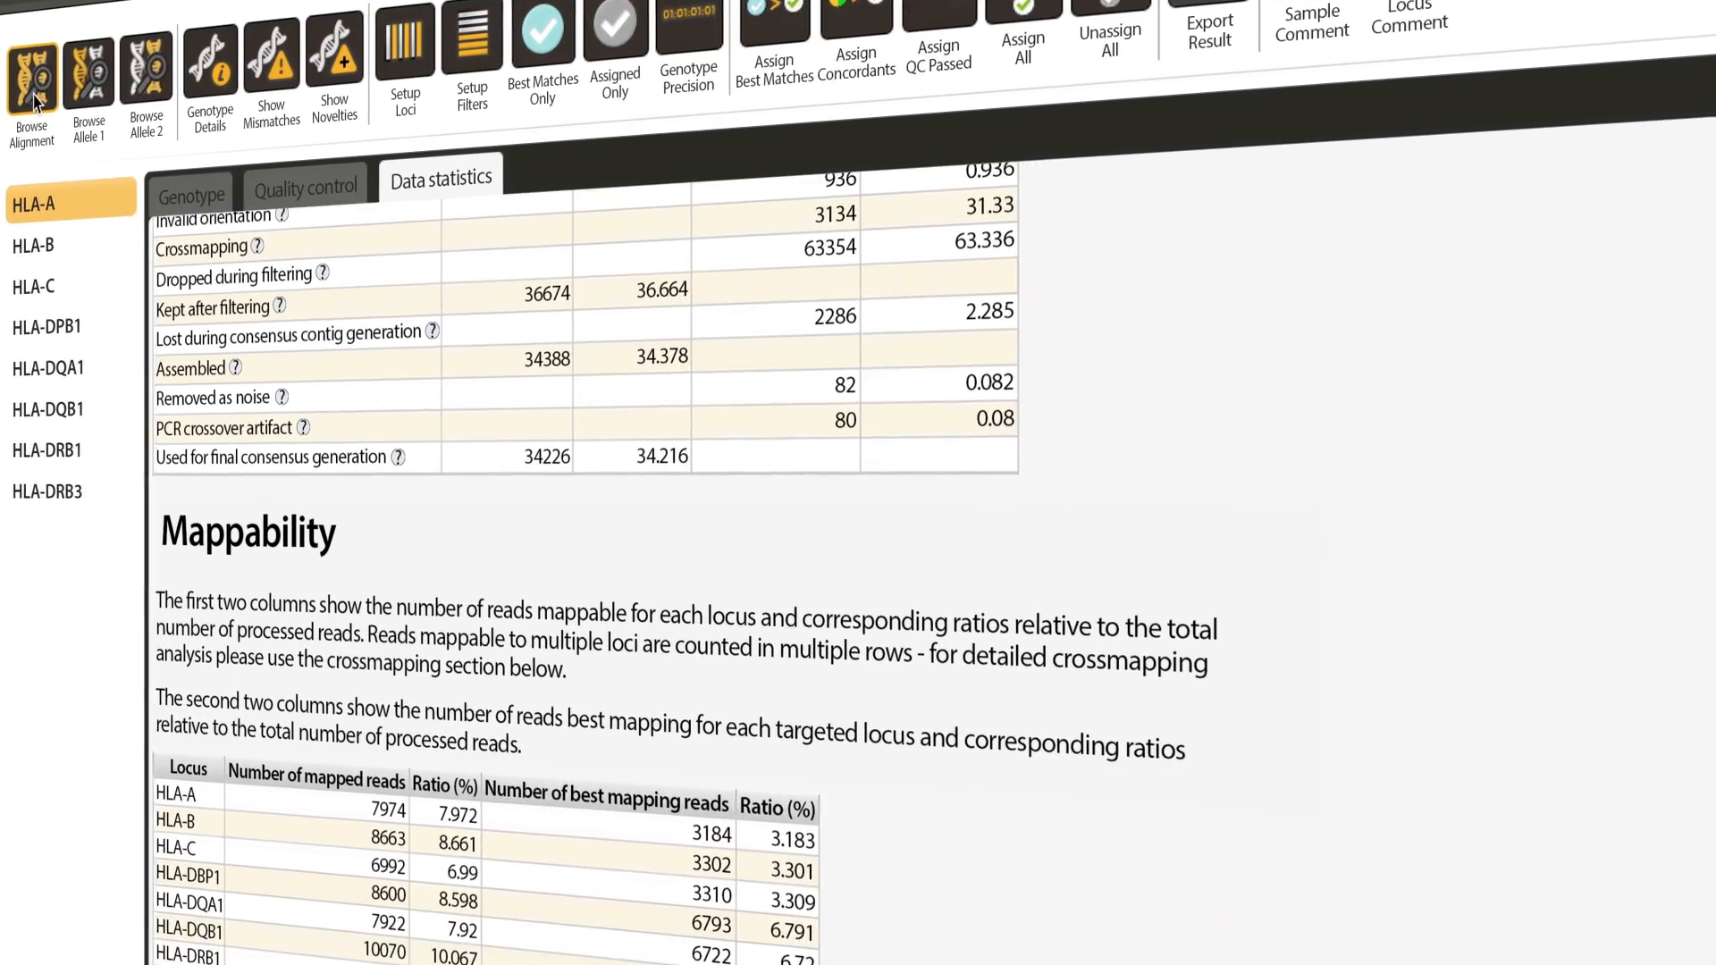
scroll("down", 3)
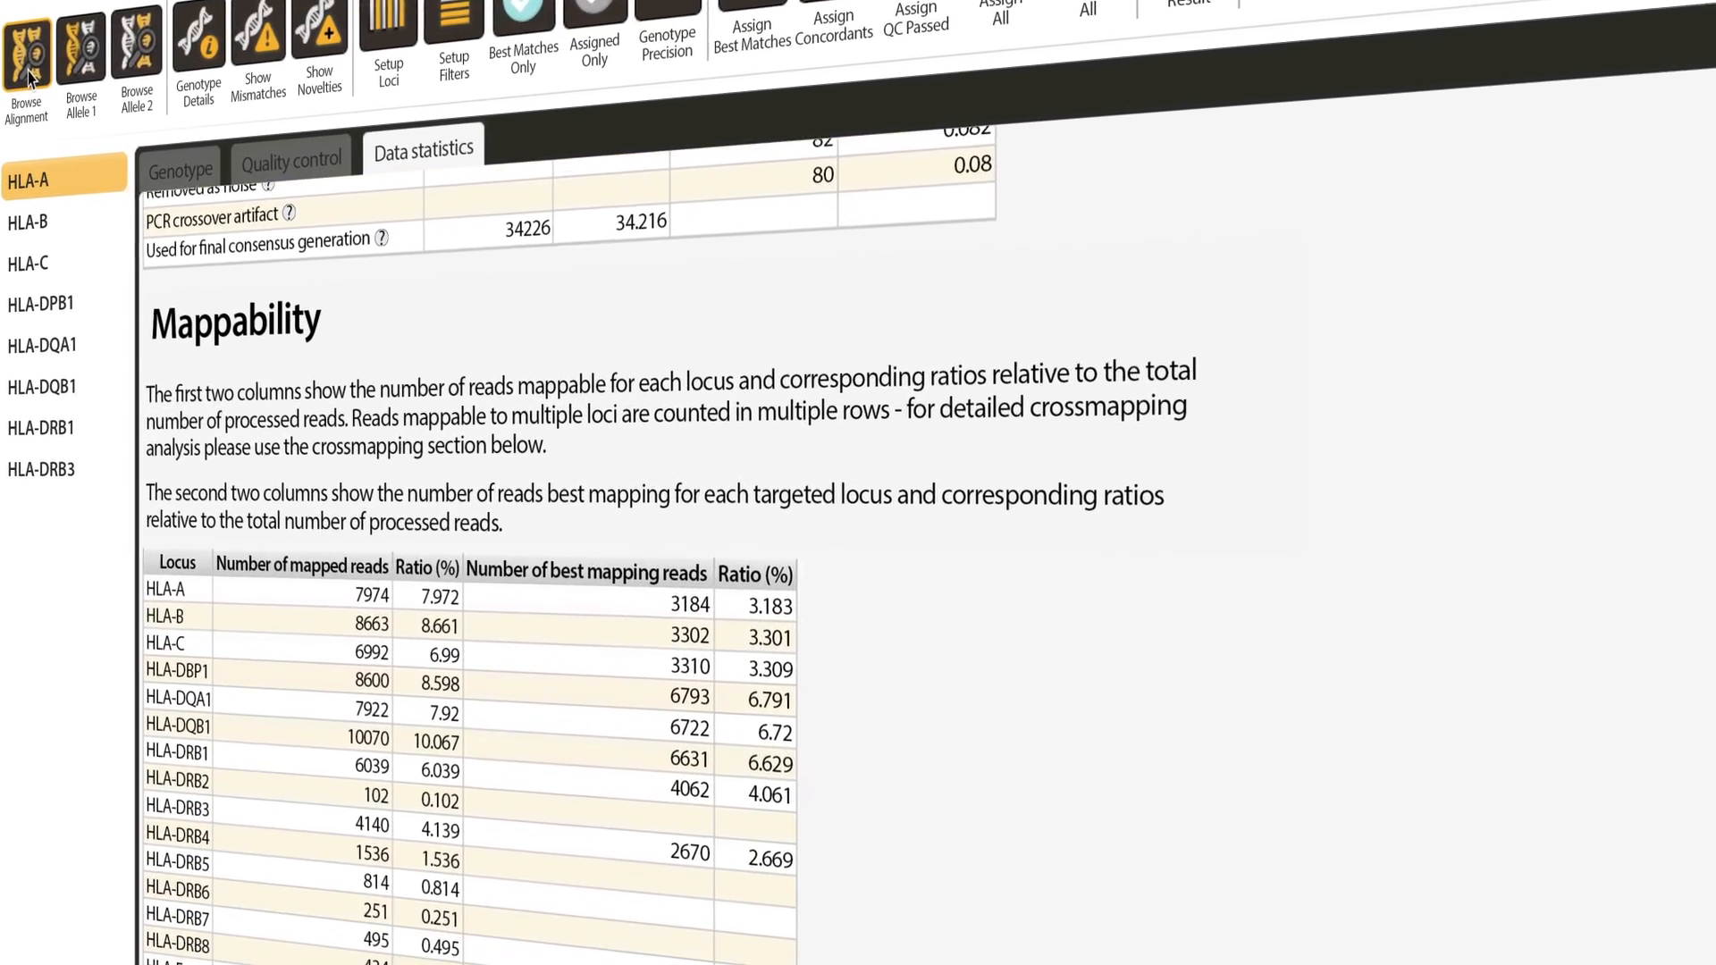
scroll("down", 3)
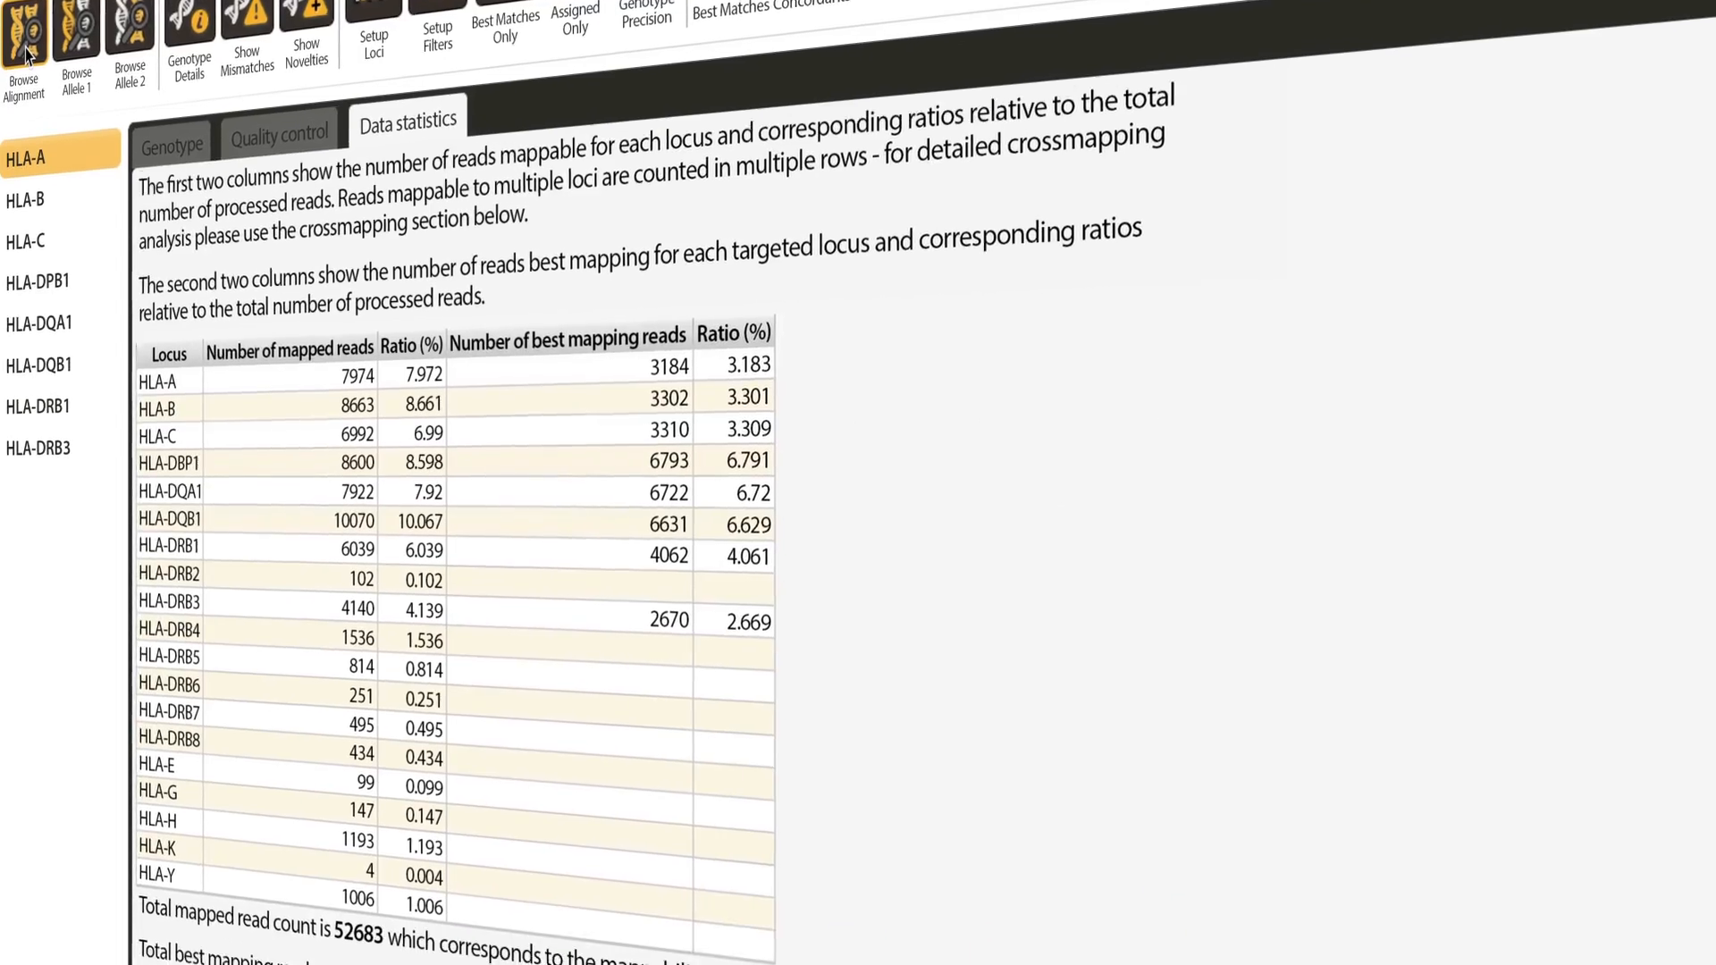